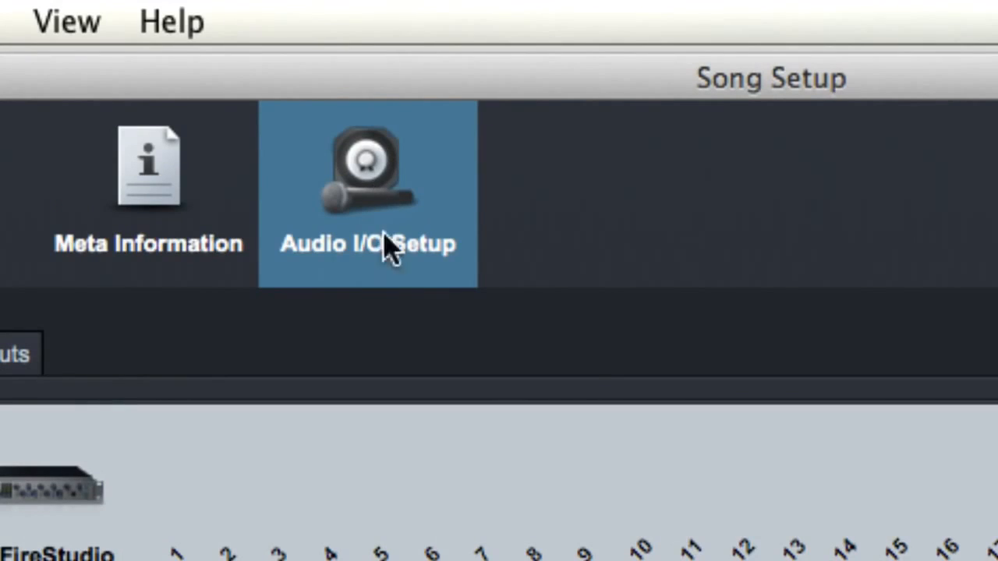
pyautogui.moveTo(795, 81)
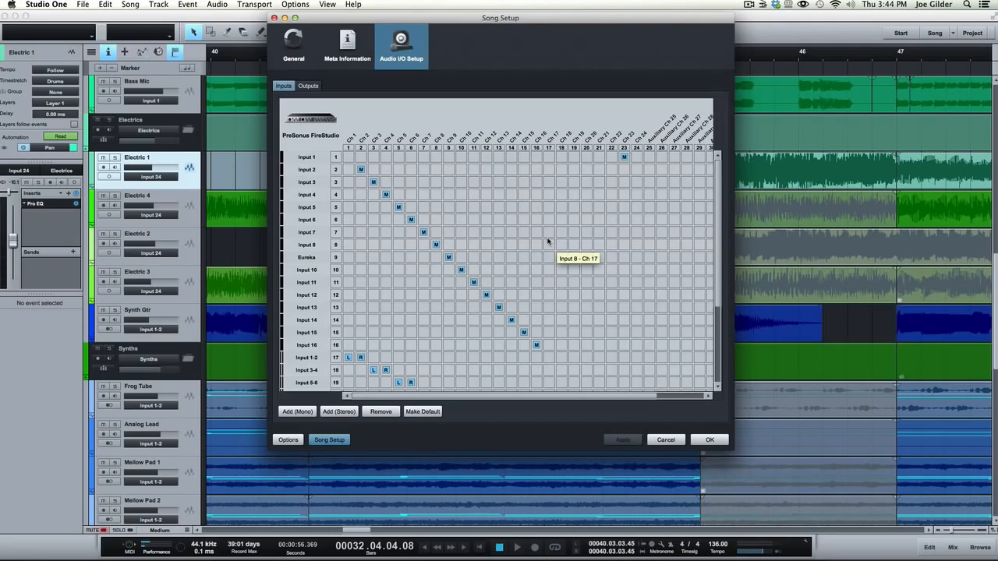
pyautogui.moveTo(326, 115)
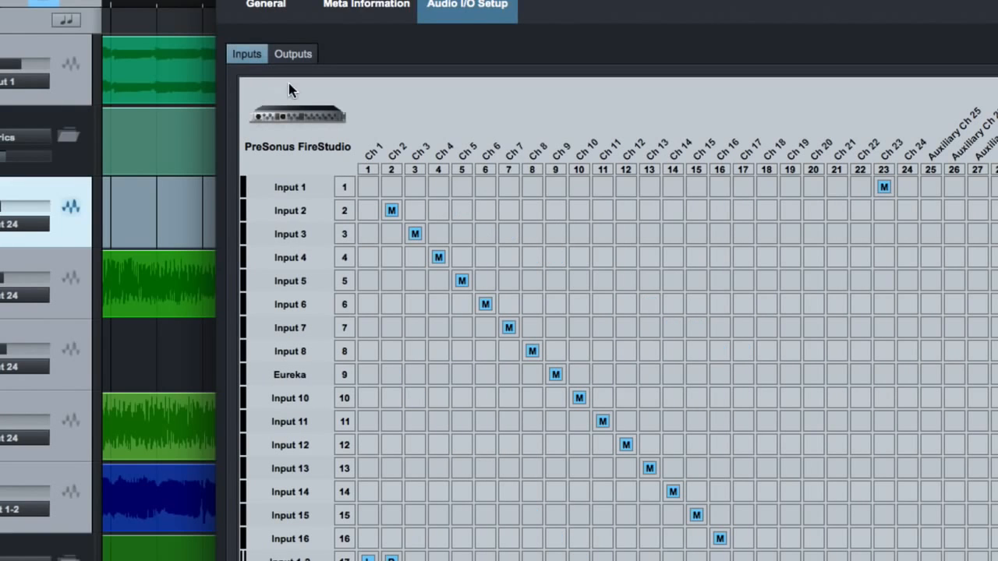
pyautogui.click(295, 234)
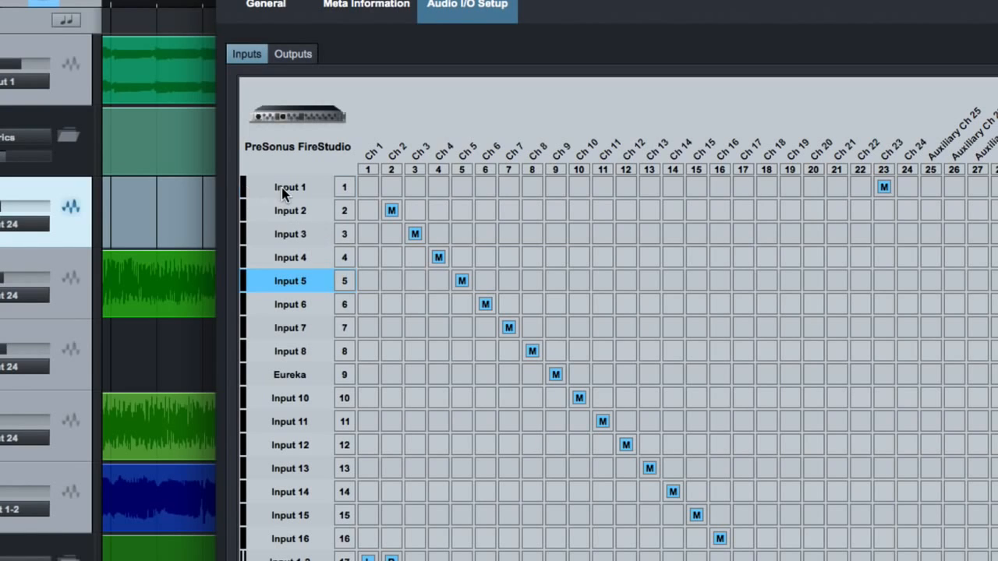
pyautogui.click(290, 187)
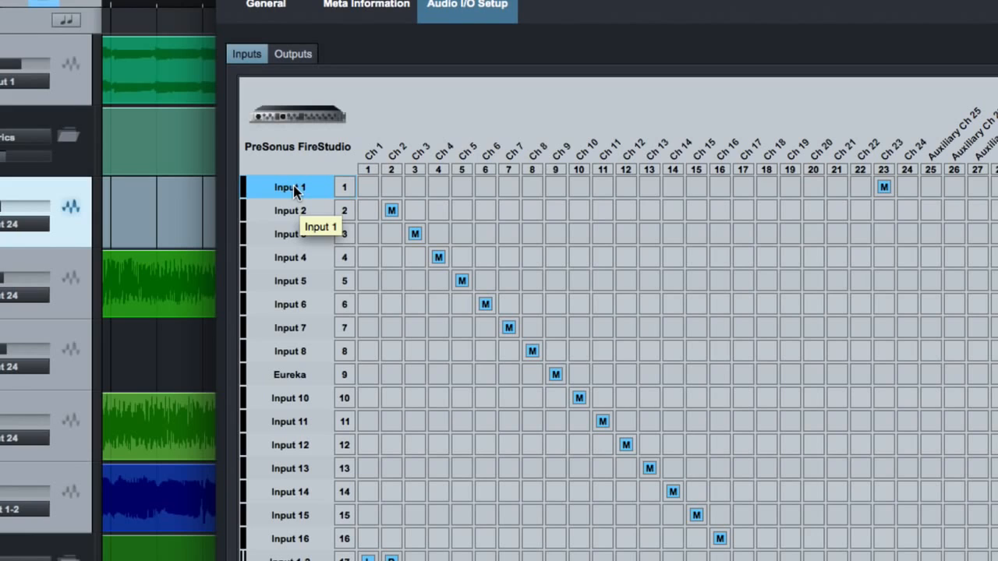
pyautogui.moveTo(808, 187)
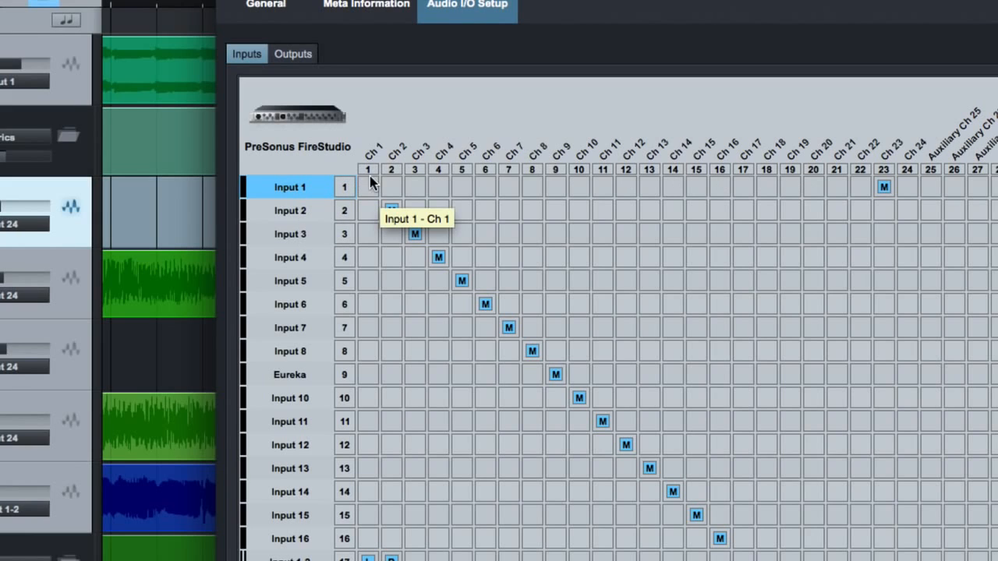
pyautogui.moveTo(281, 117)
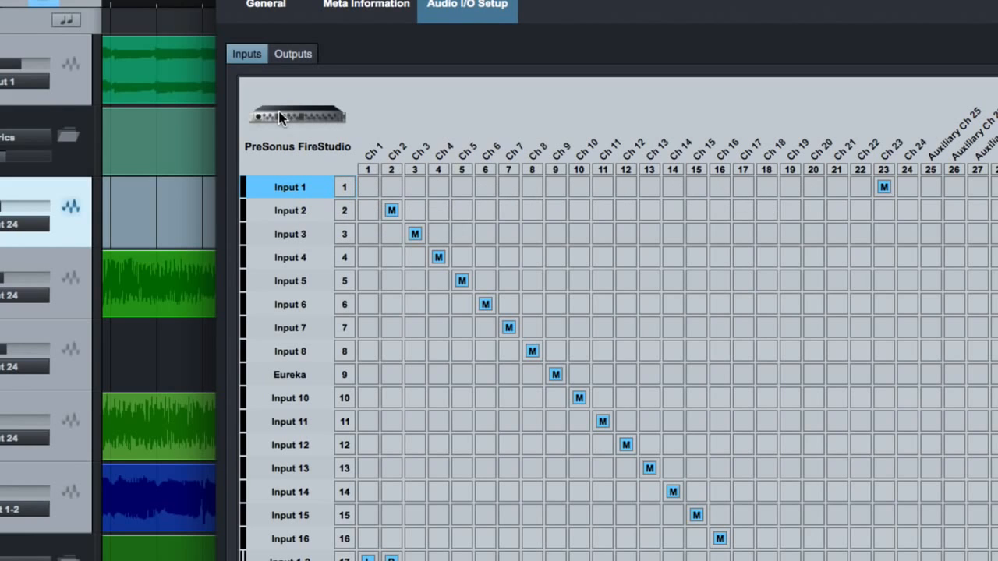
pyautogui.moveTo(390, 139)
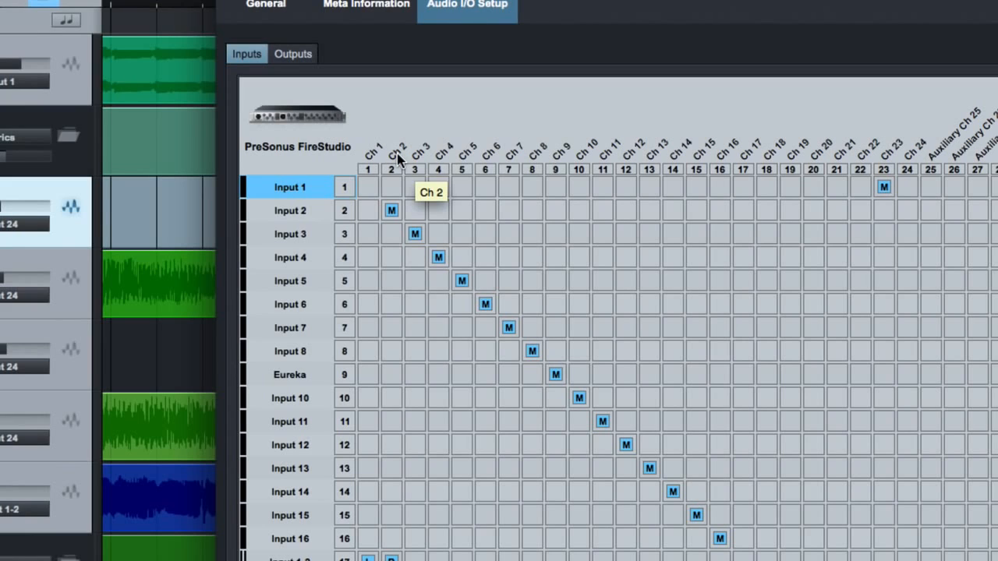
pyautogui.moveTo(398, 159)
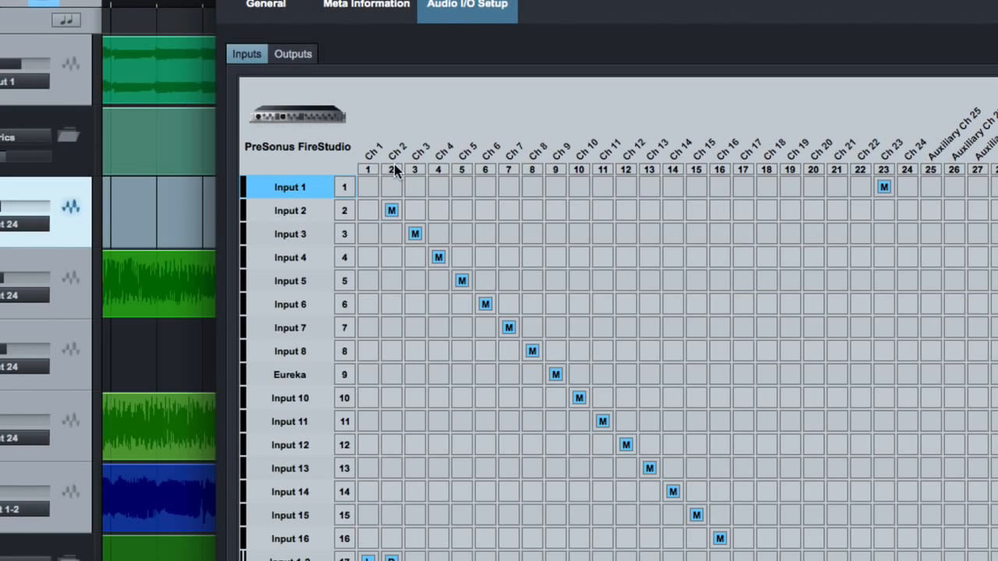
pyautogui.moveTo(371, 190)
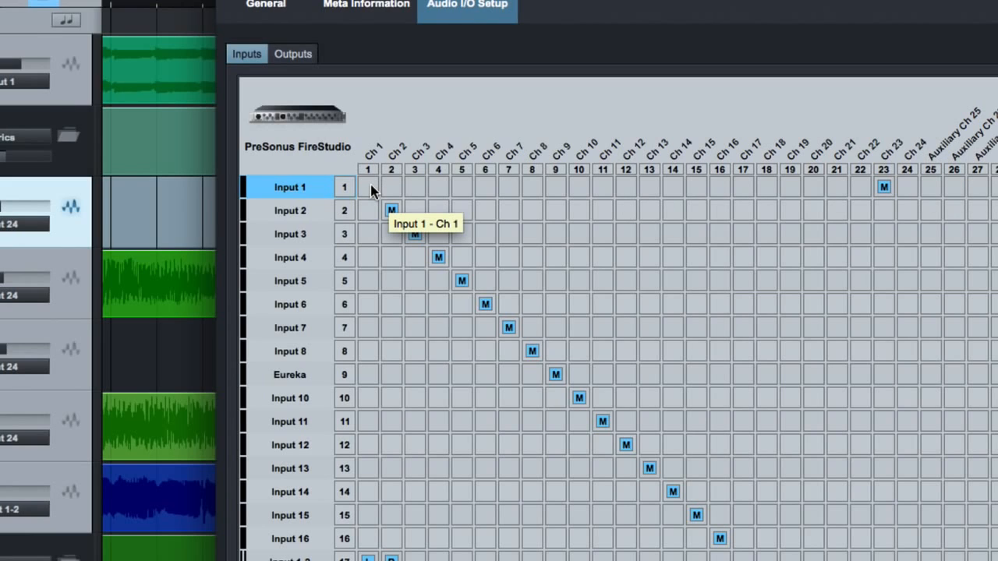
pyautogui.moveTo(896, 173)
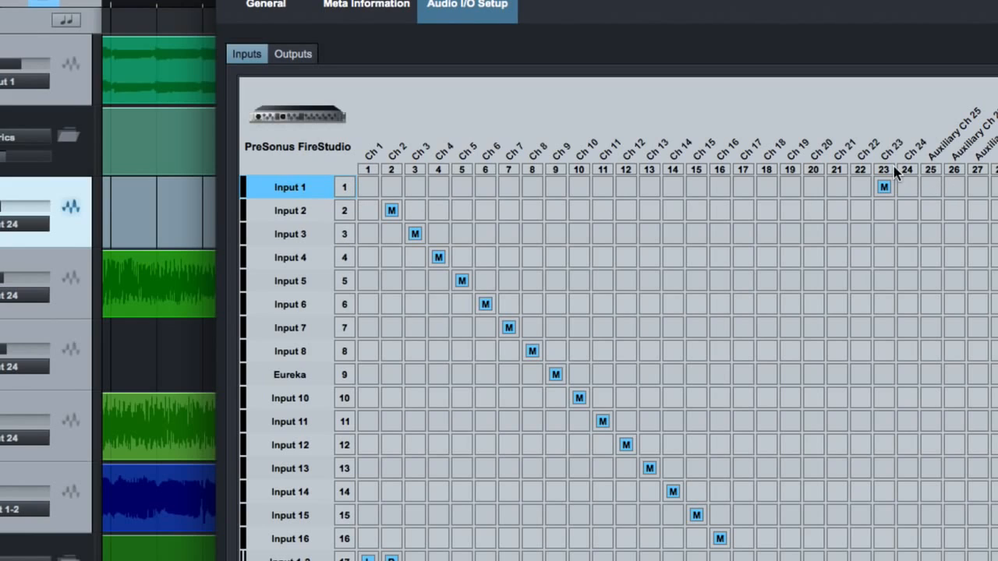
pyautogui.moveTo(279, 185)
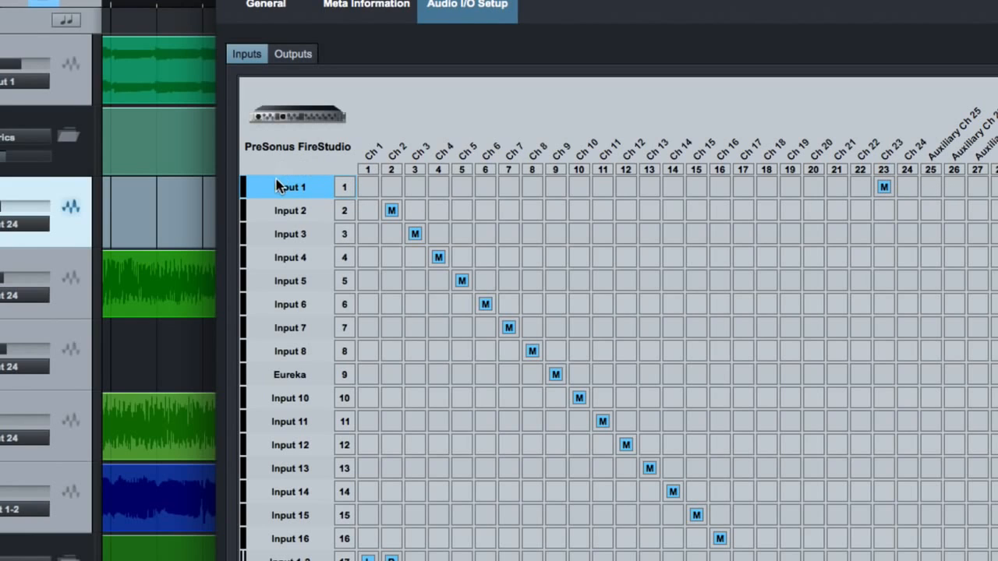
# Step: Rename the FireStudio's first audio input from Input 1 to ADL700
pyautogui.doubleClick(290, 187)
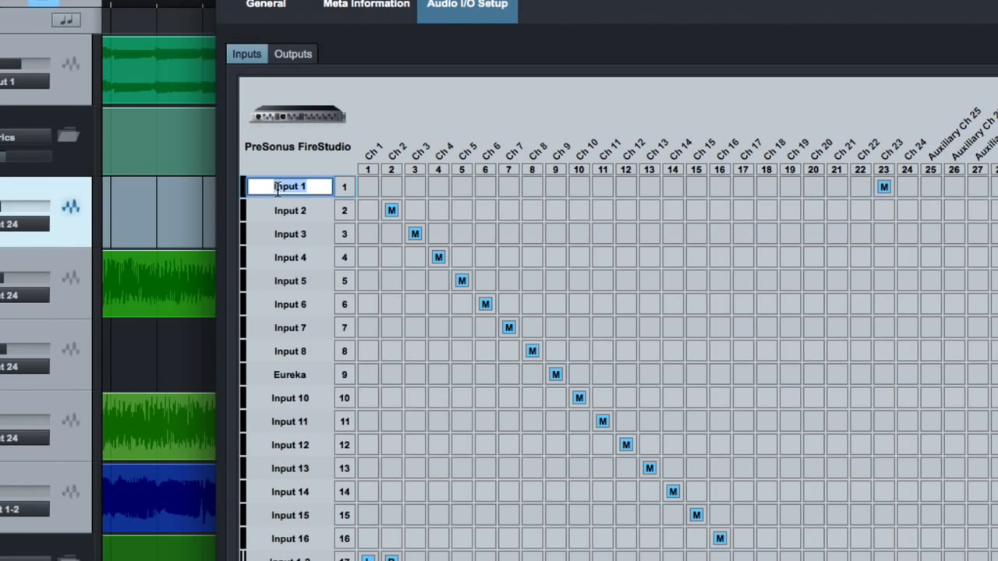
pyautogui.write('ADL700')
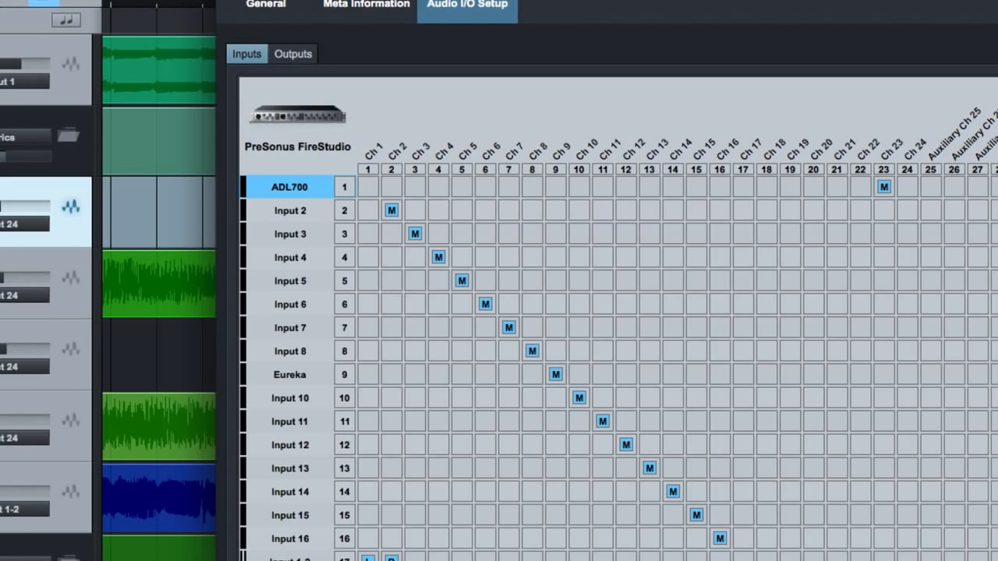
pyautogui.moveTo(923, 211)
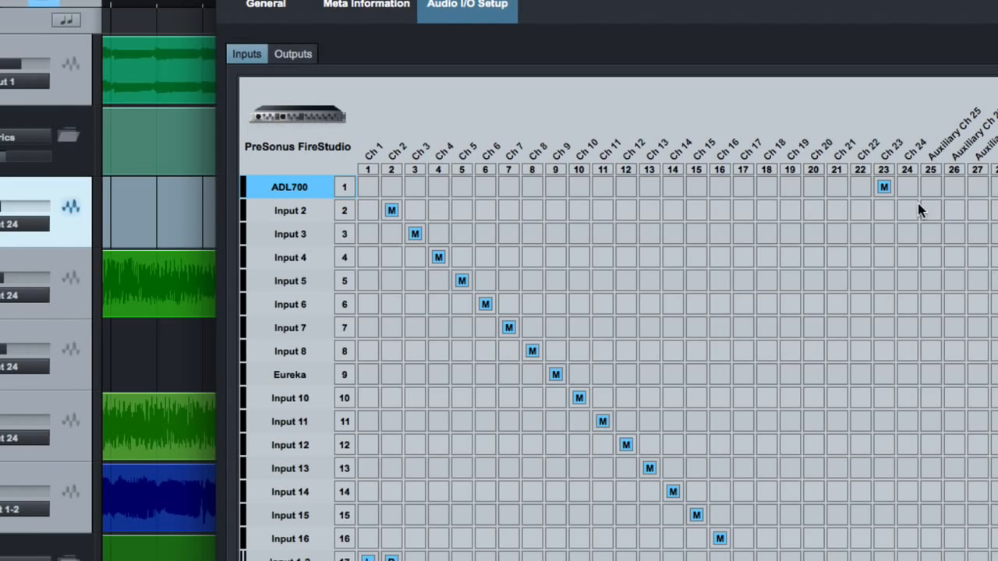
pyautogui.moveTo(696, 165)
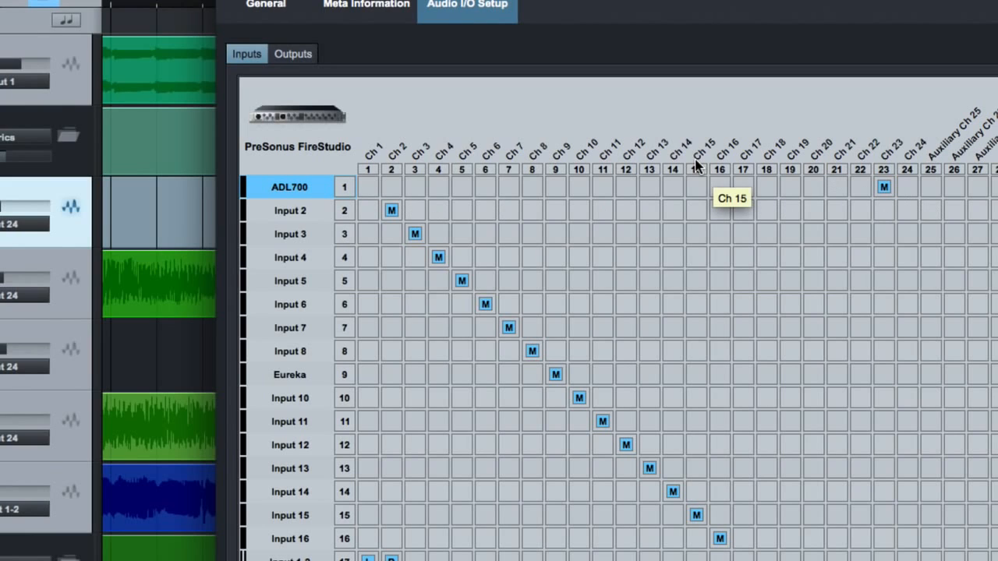
pyautogui.moveTo(290, 234)
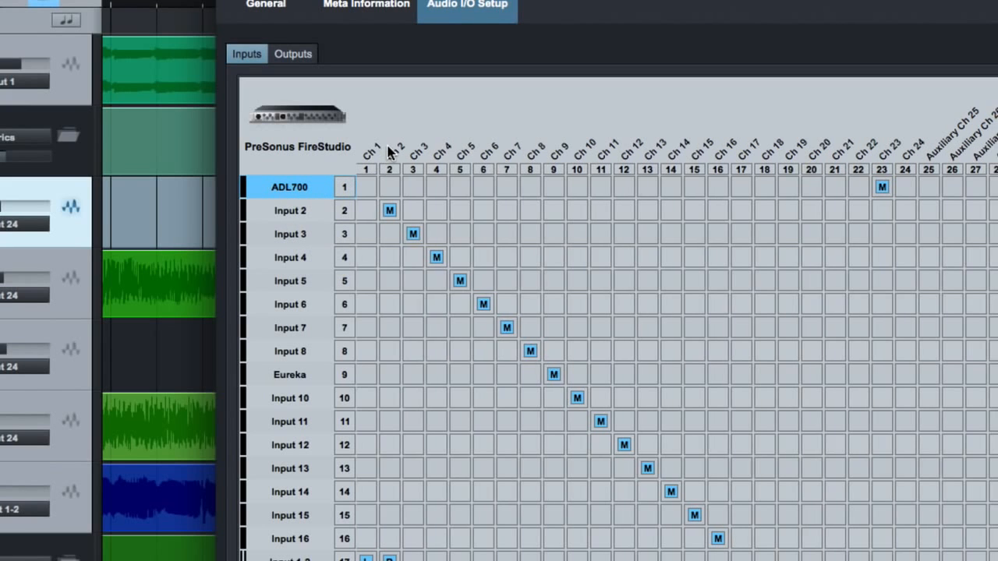
pyautogui.moveTo(904, 140)
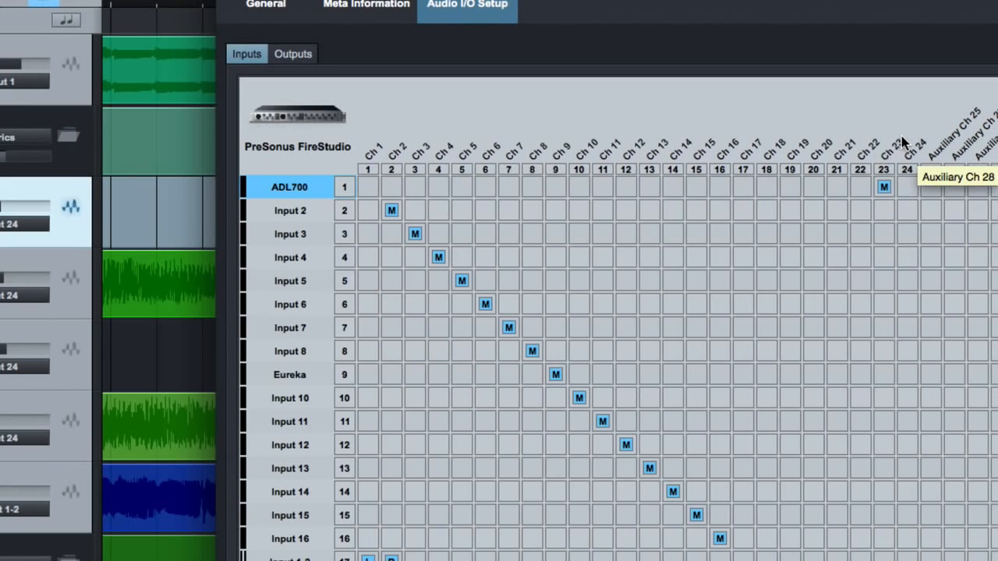
pyautogui.moveTo(418, 168)
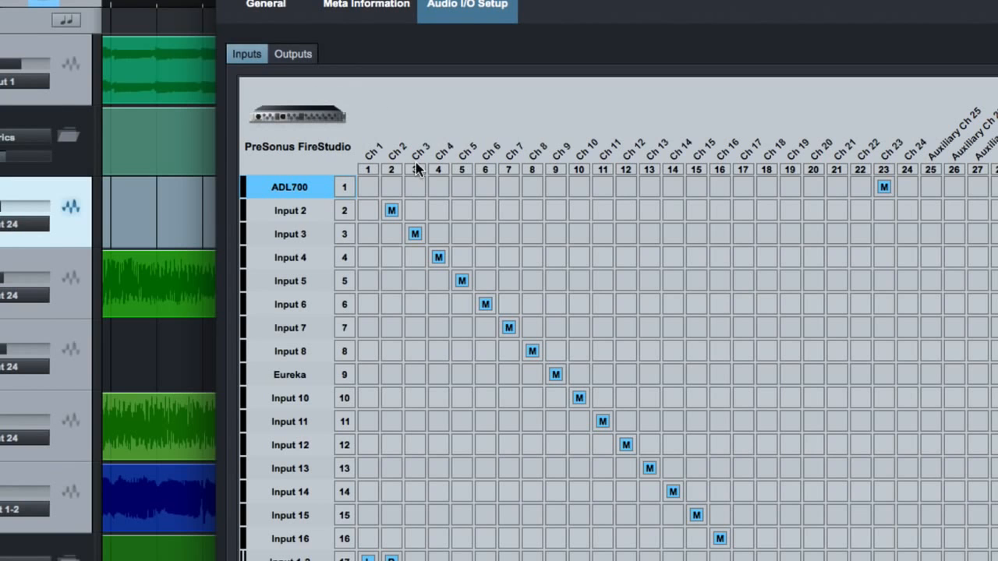
pyautogui.scroll(-3)
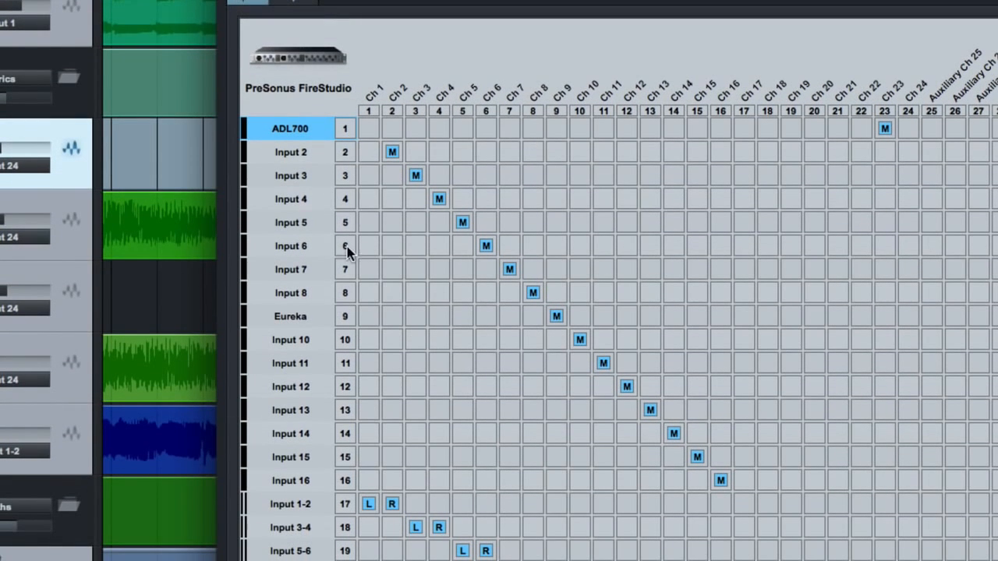
pyautogui.moveTo(261, 312)
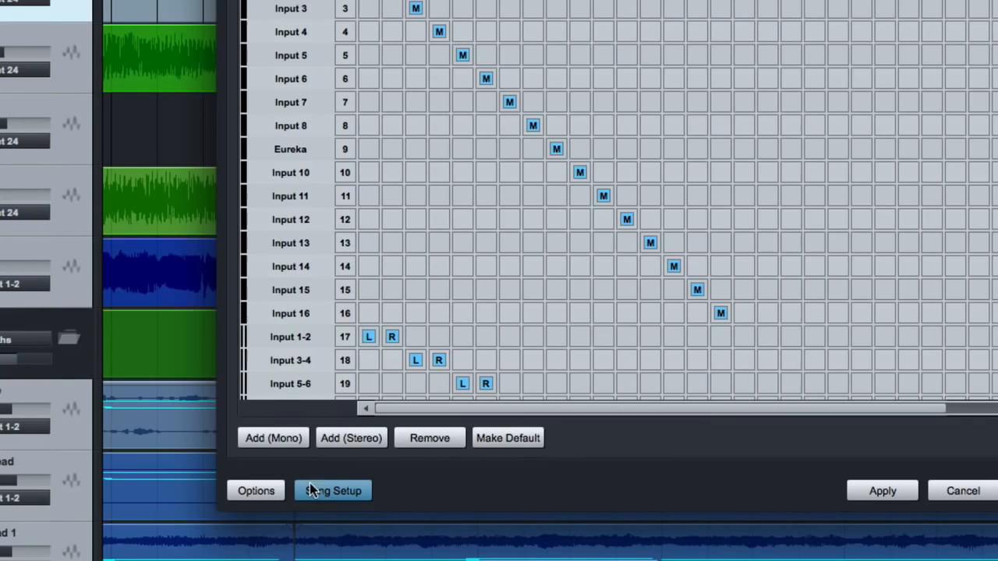
pyautogui.scroll(-3)
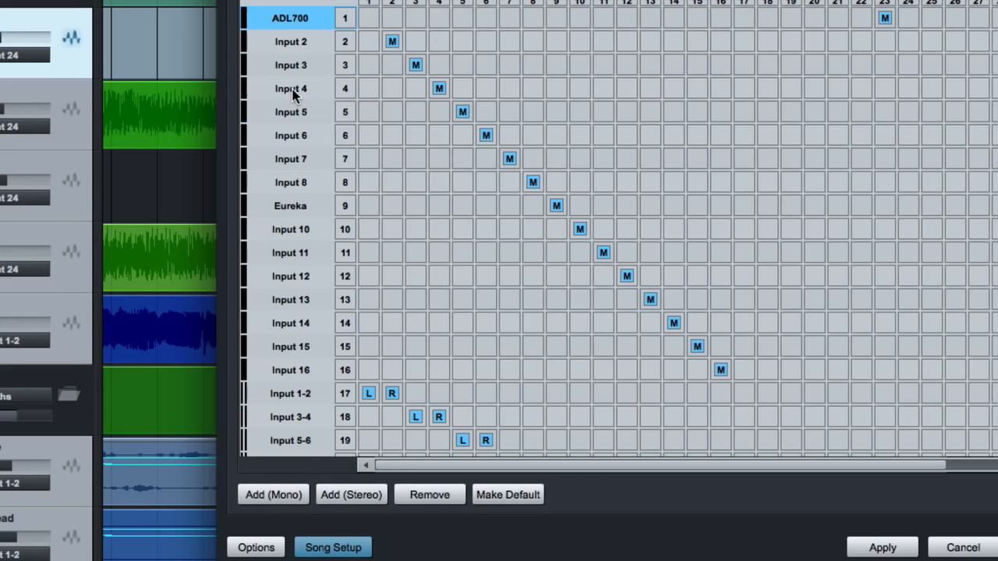
pyautogui.moveTo(295, 406)
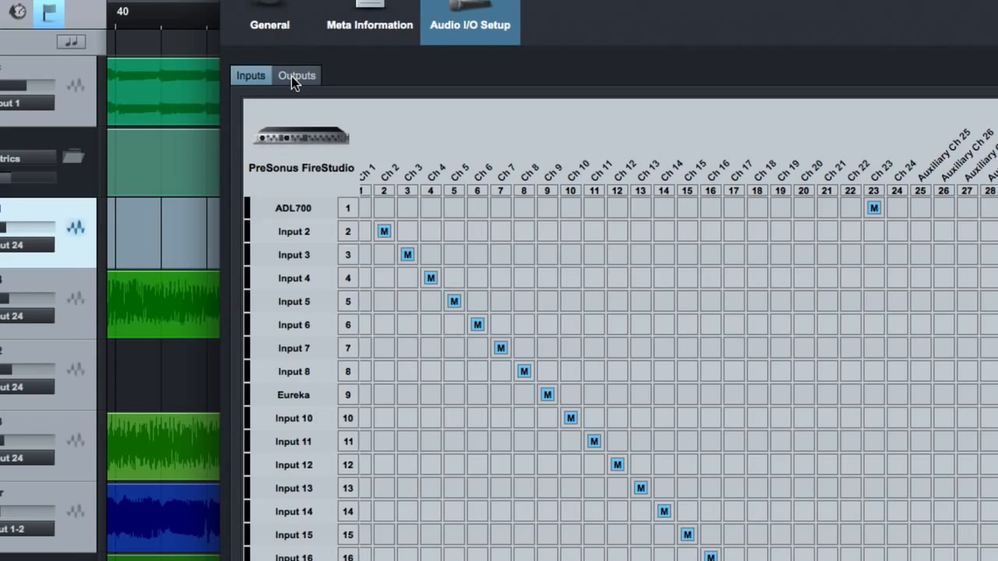
# Step: Show the FireStudio Outputs mapping listing Main Out, Out 3-4 through 15-16 and Sub buses
pyautogui.click(296, 75)
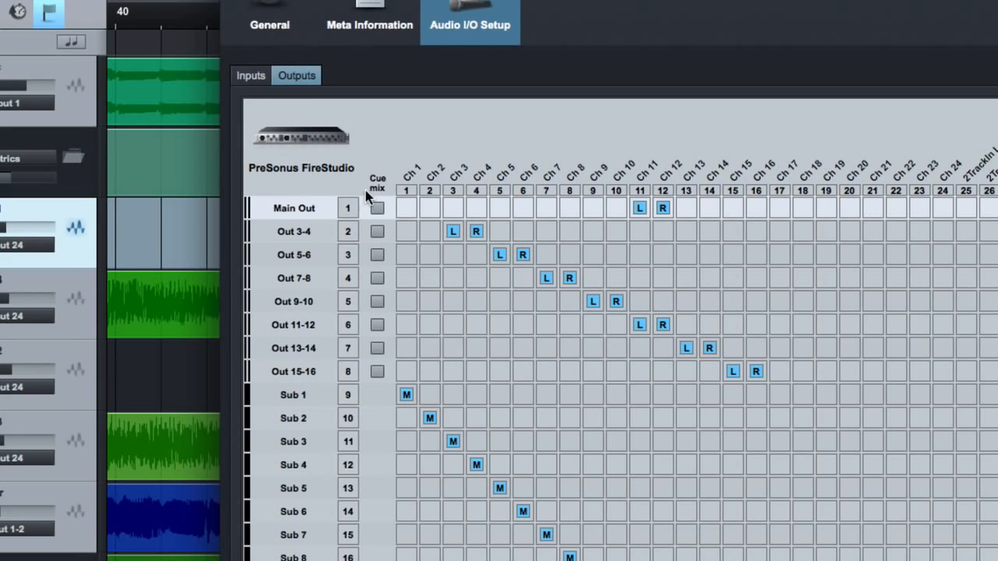
pyautogui.moveTo(964, 164)
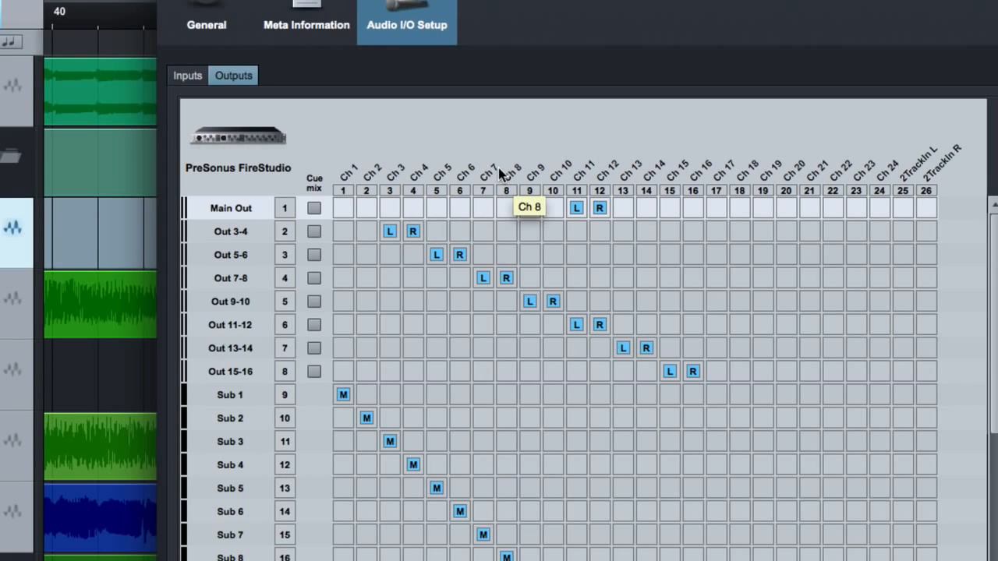
pyautogui.moveTo(560, 180)
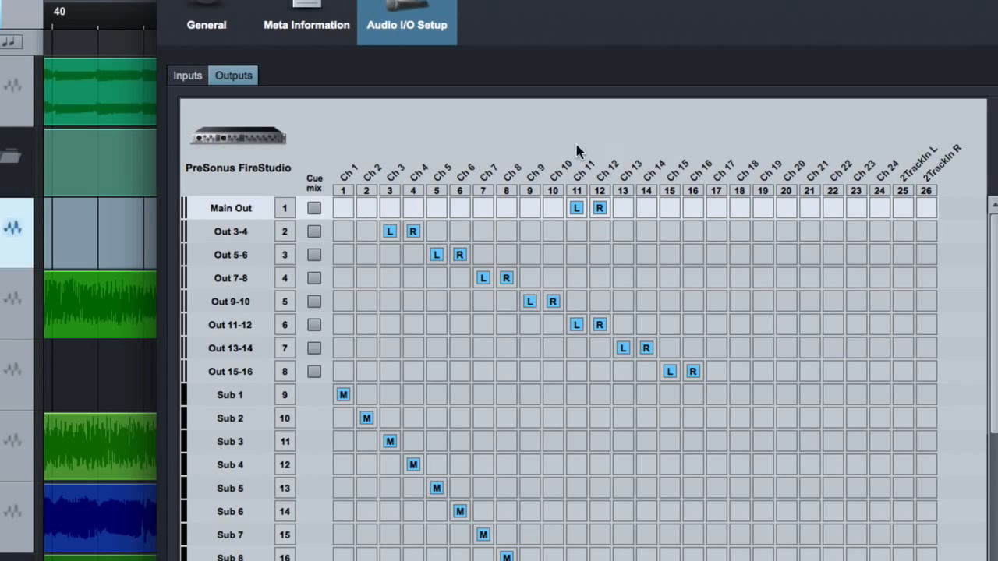
pyautogui.moveTo(936, 190)
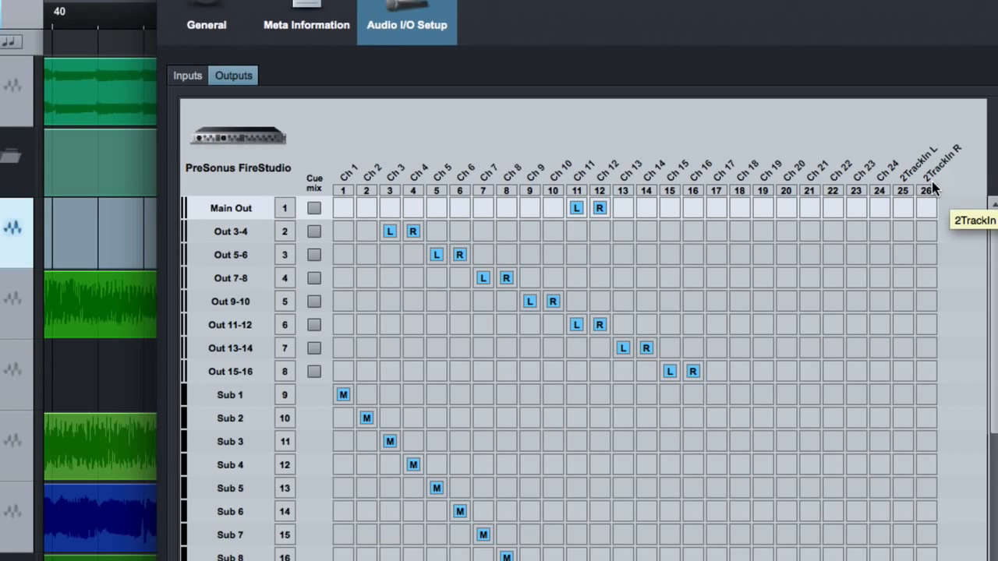
pyautogui.moveTo(240, 168)
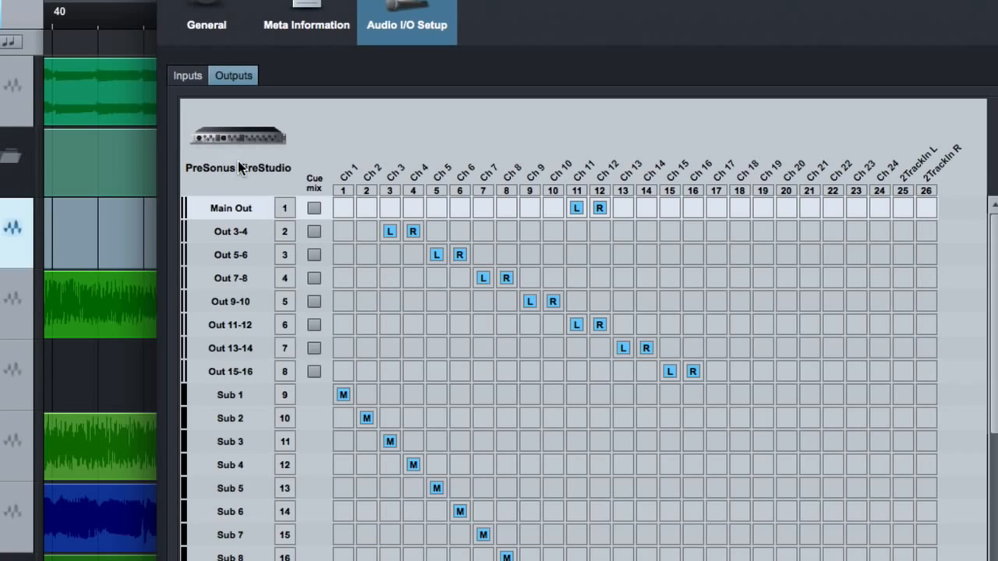
pyautogui.moveTo(226, 227)
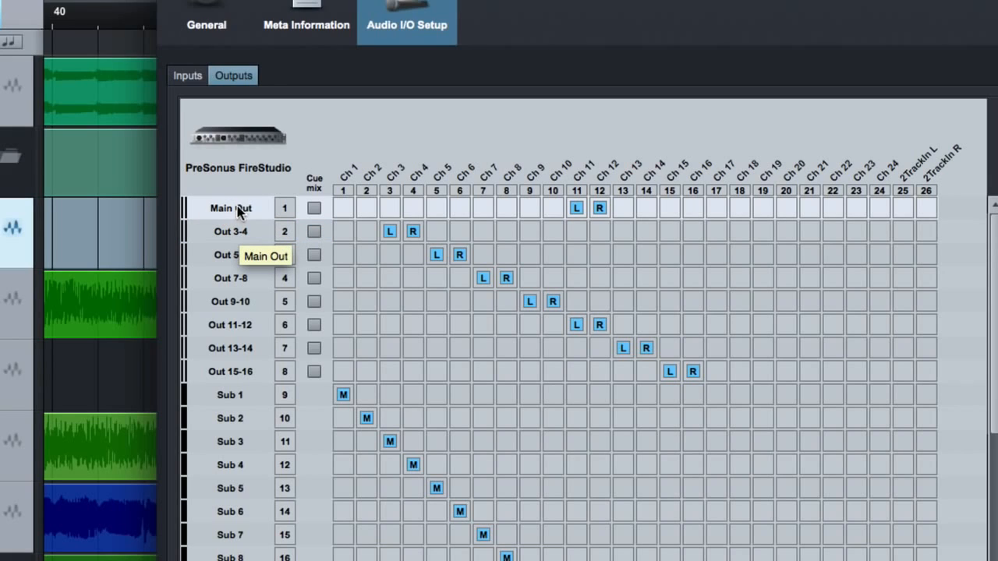
pyautogui.moveTo(585, 171)
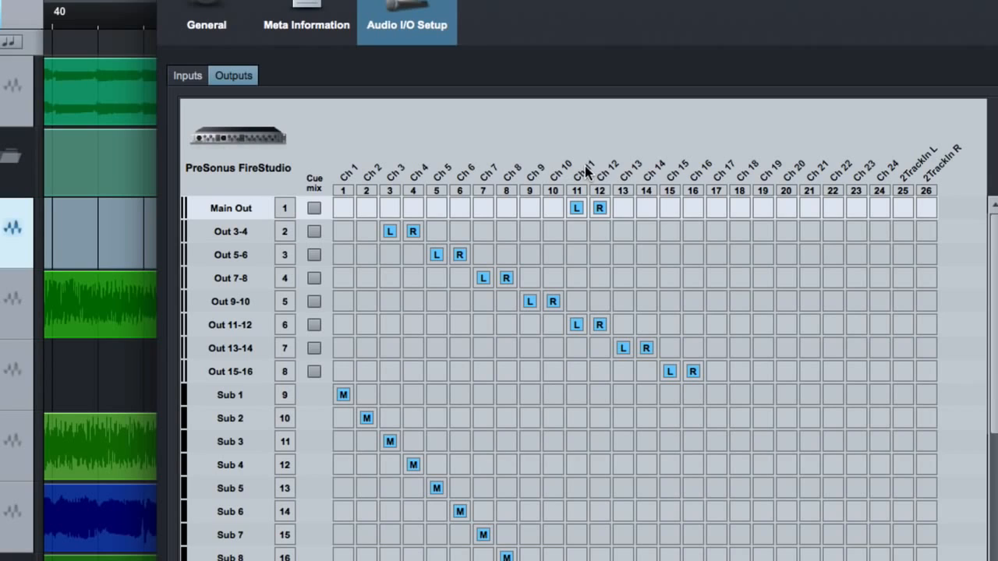
pyautogui.moveTo(585, 179)
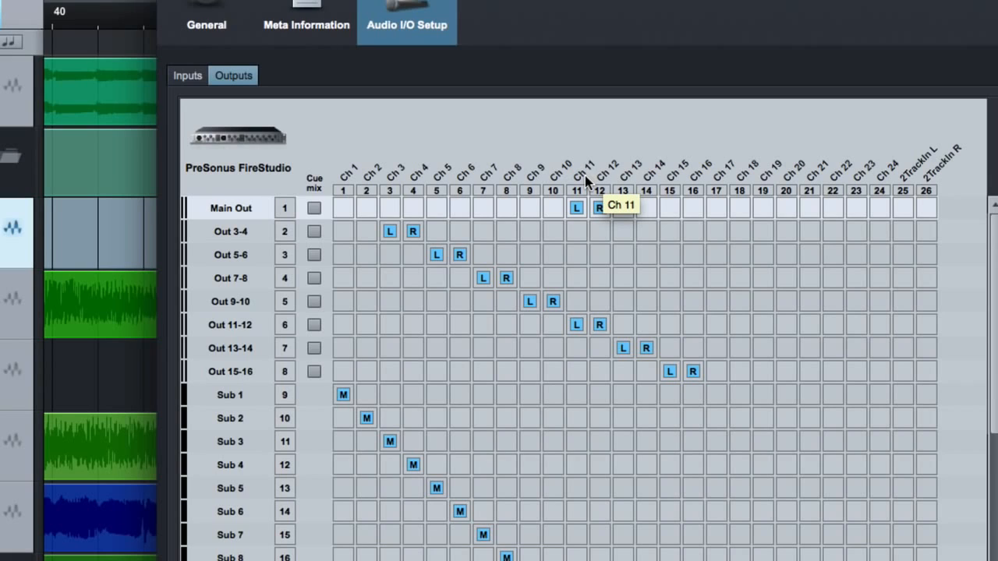
pyautogui.moveTo(336, 196)
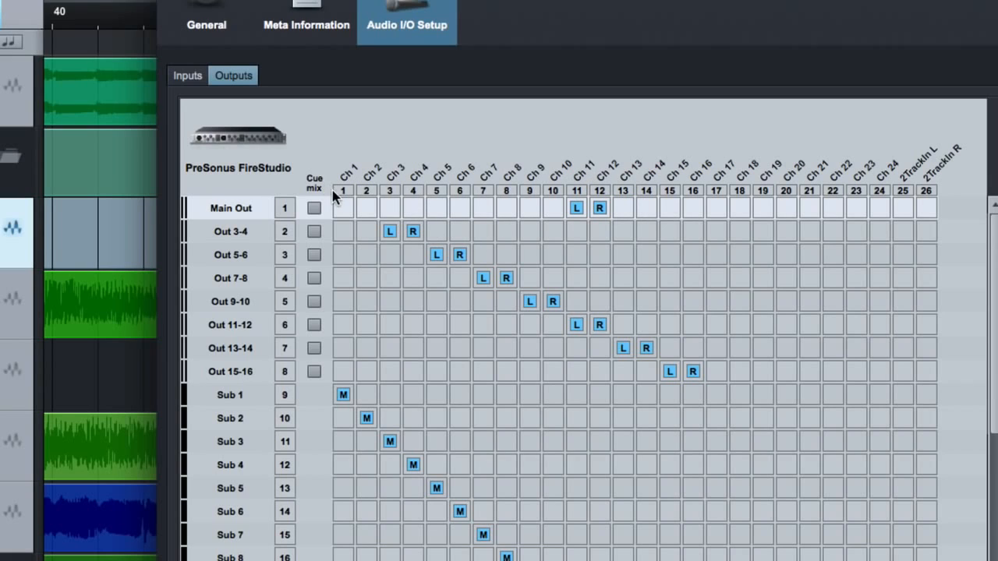
# Step: Reassign Main Out from channels 11-12 to channels 1-2 in the Outputs matrix
pyautogui.click(343, 208)
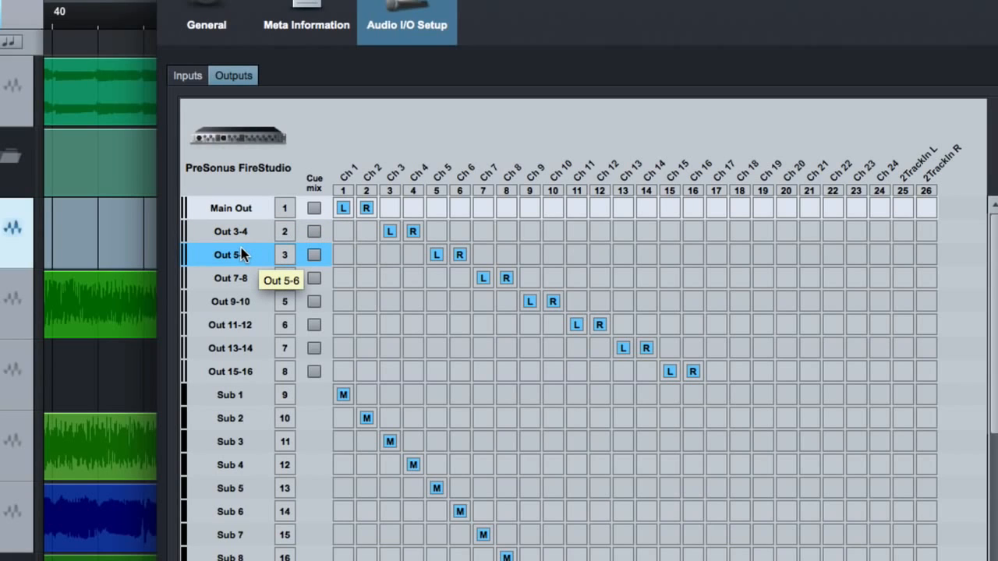
pyautogui.moveTo(243, 233)
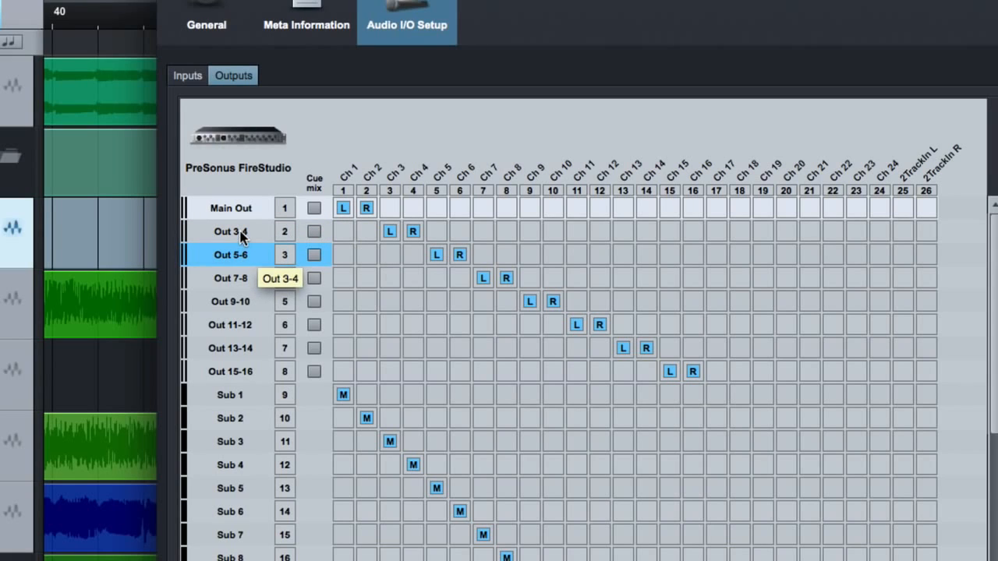
# Step: Rename the Out 3-4 stereo output to HP Mix
pyautogui.doubleClick(231, 231)
pyautogui.write('HP Mix')
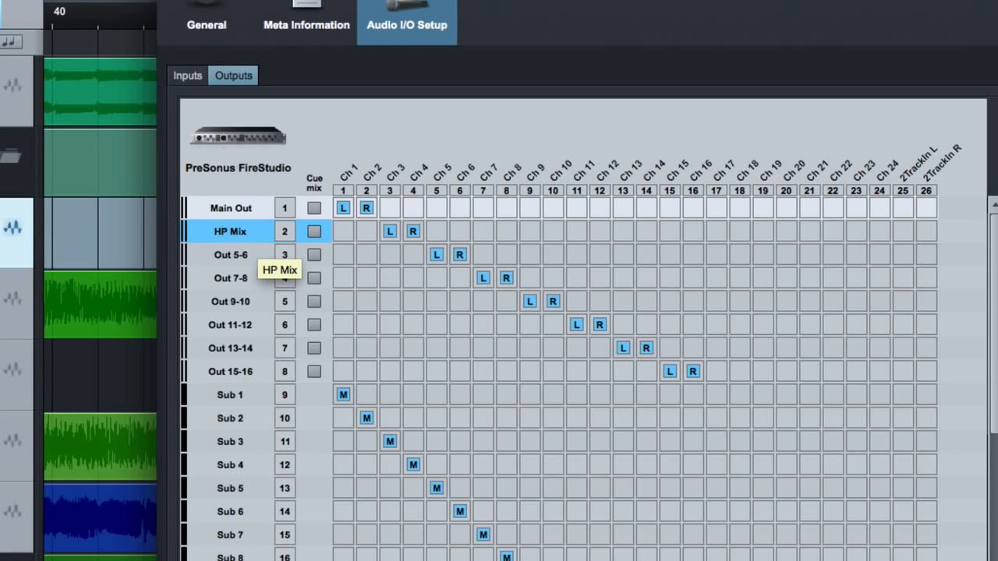
pyautogui.moveTo(463, 337)
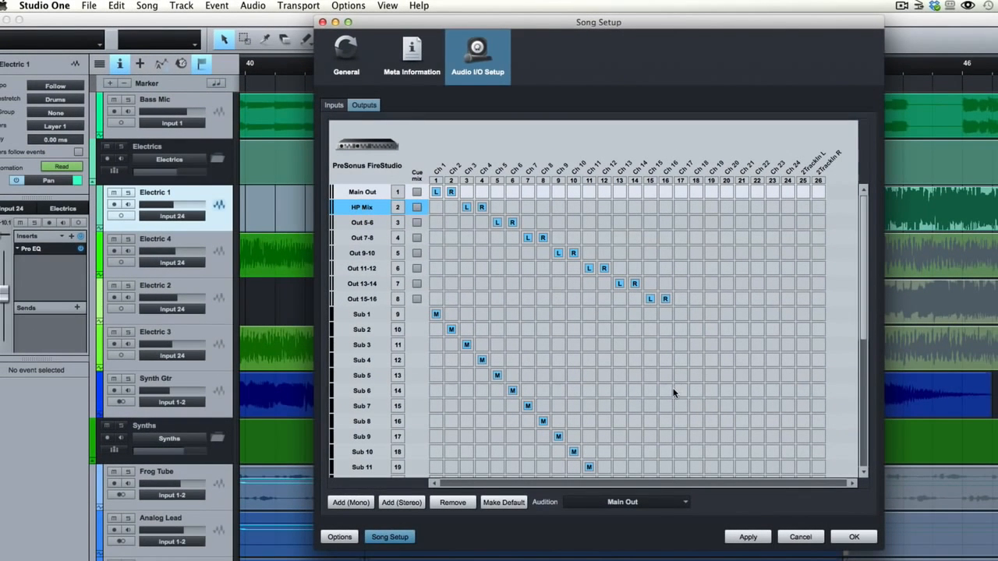
pyautogui.moveTo(527, 452)
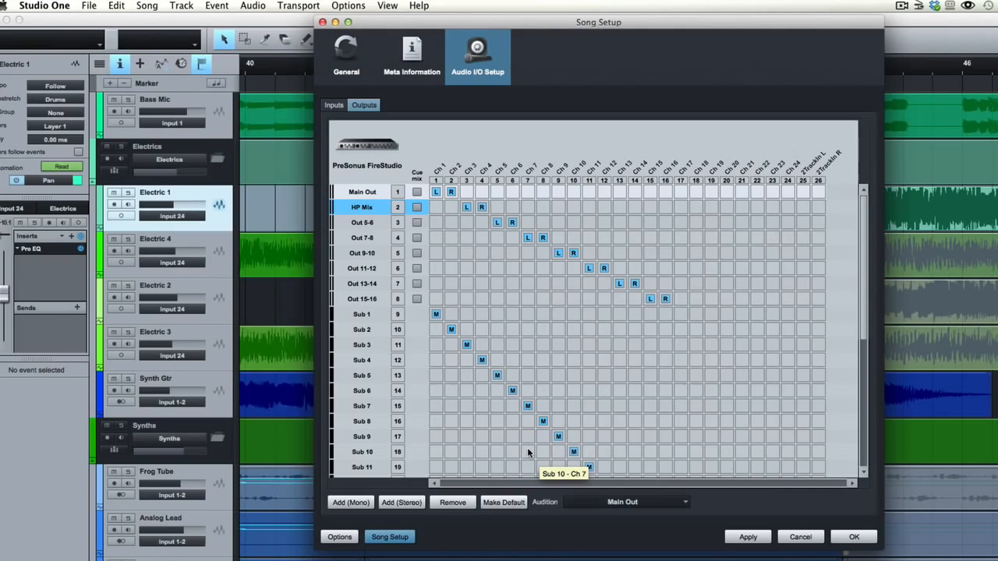